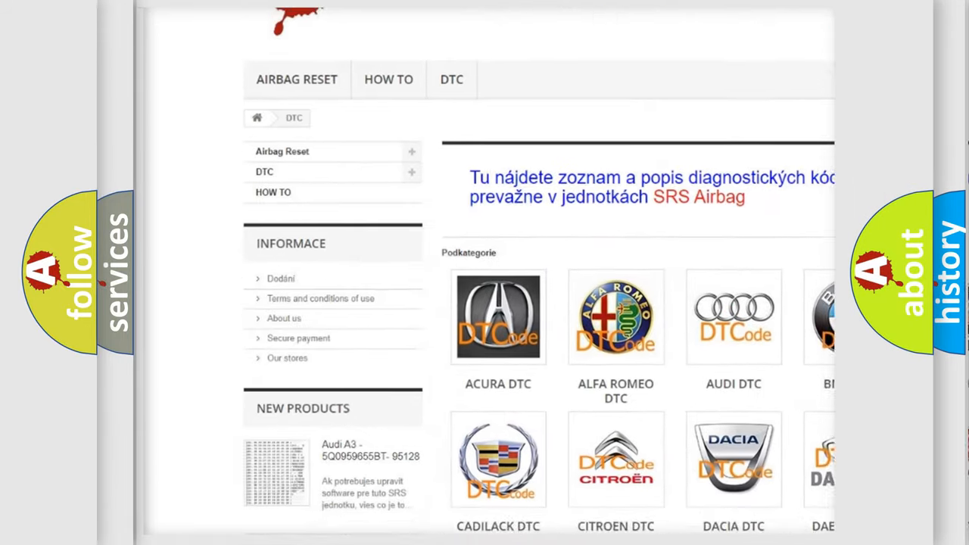
scroll(down, 3)
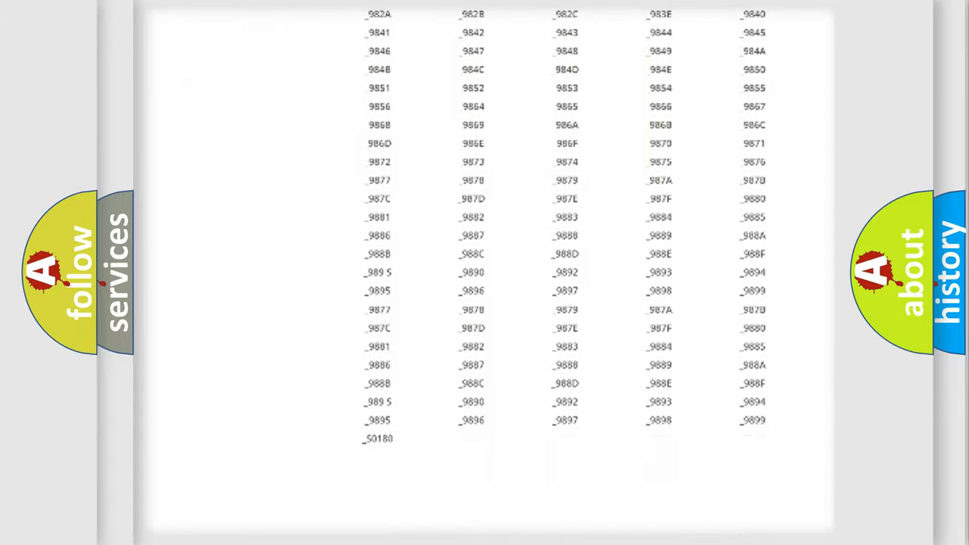
scroll(up, 3)
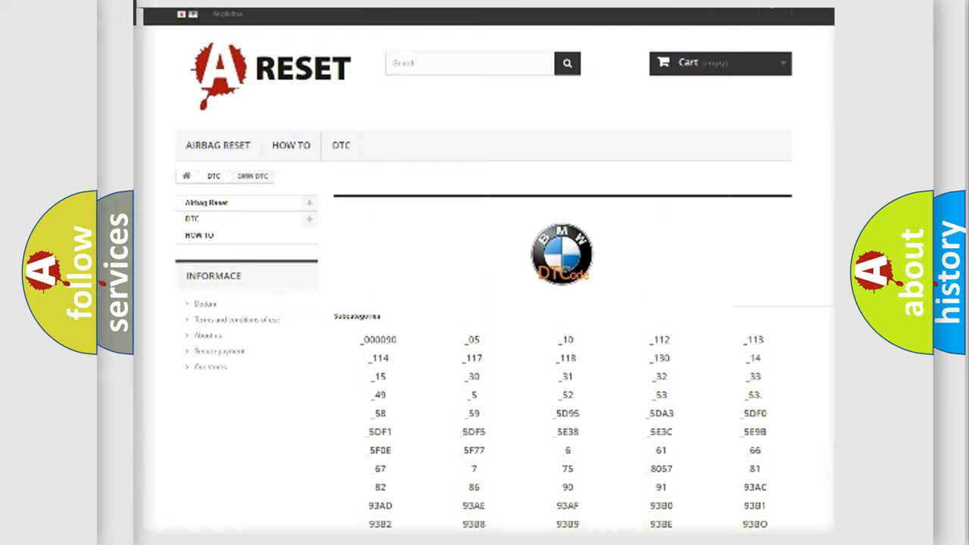